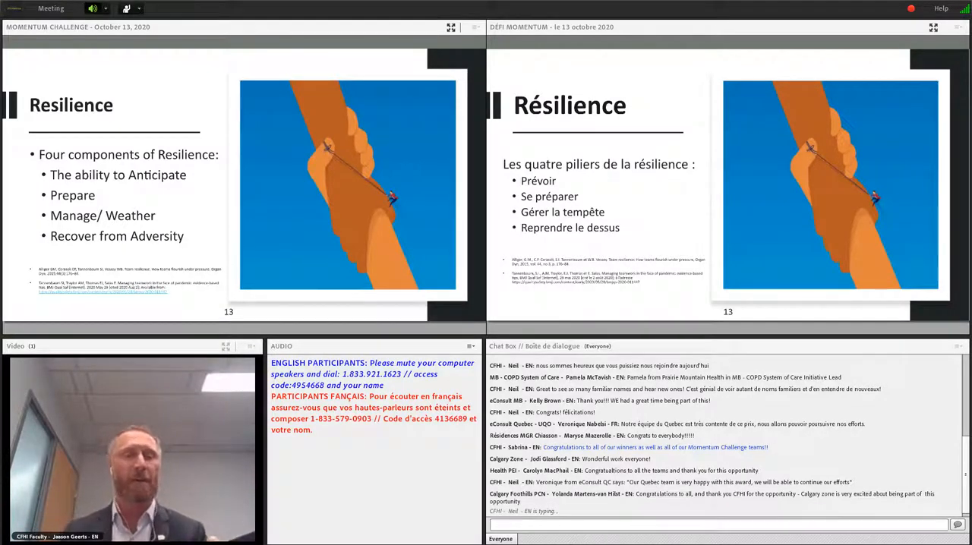
scroll("down", 3)
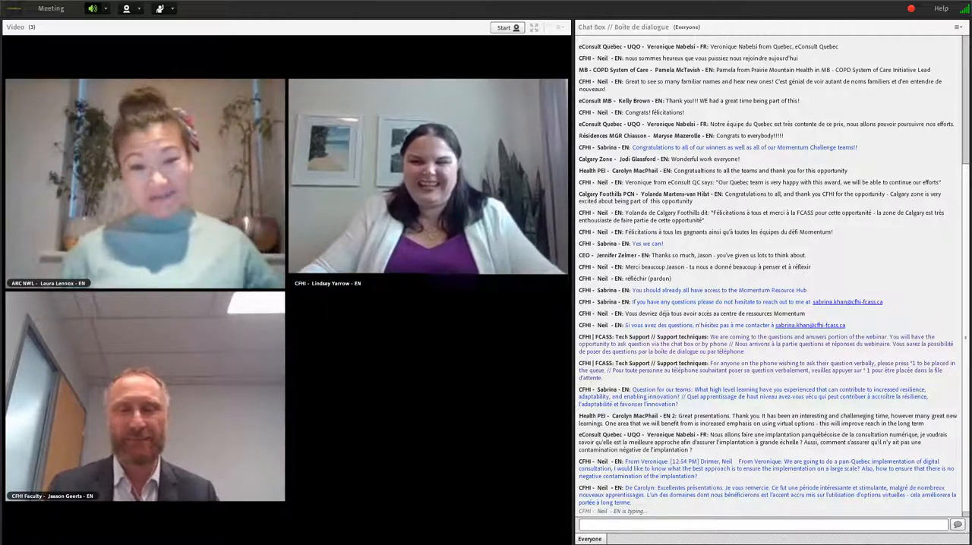
scroll("down", 3)
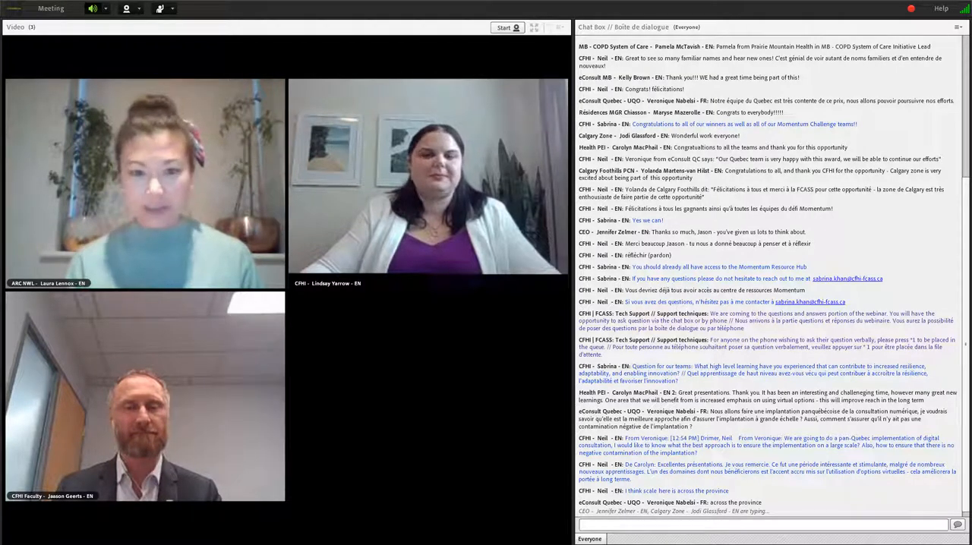
scroll("down", 3)
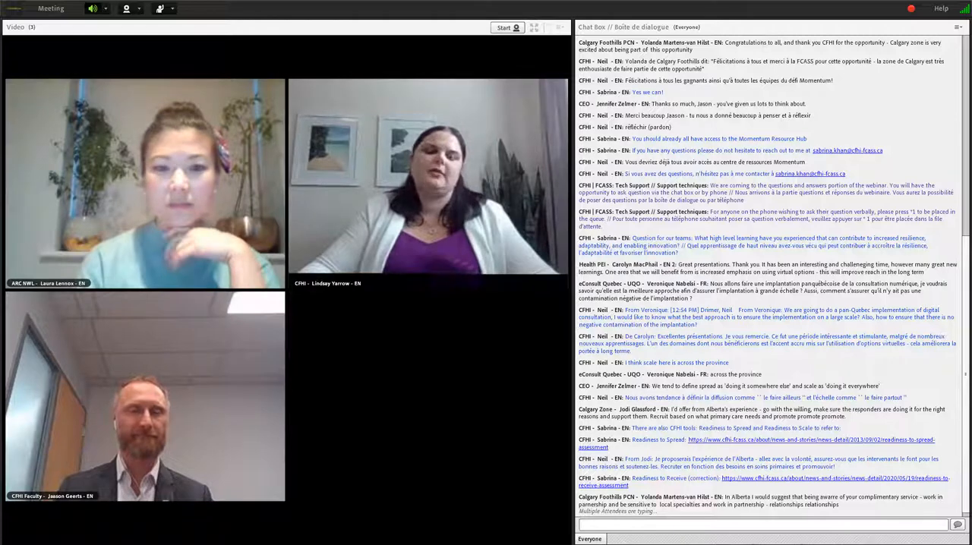
scroll("down", 3)
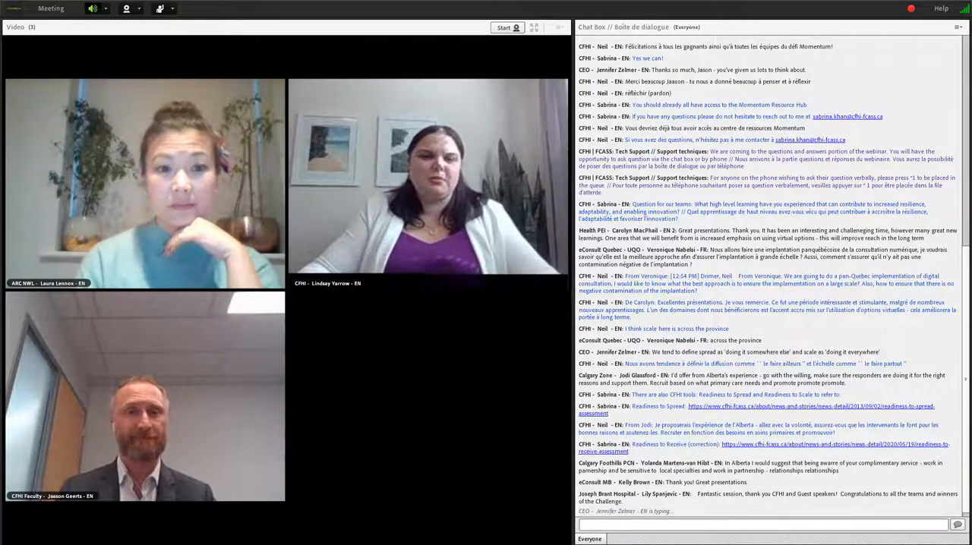
scroll("down", 3)
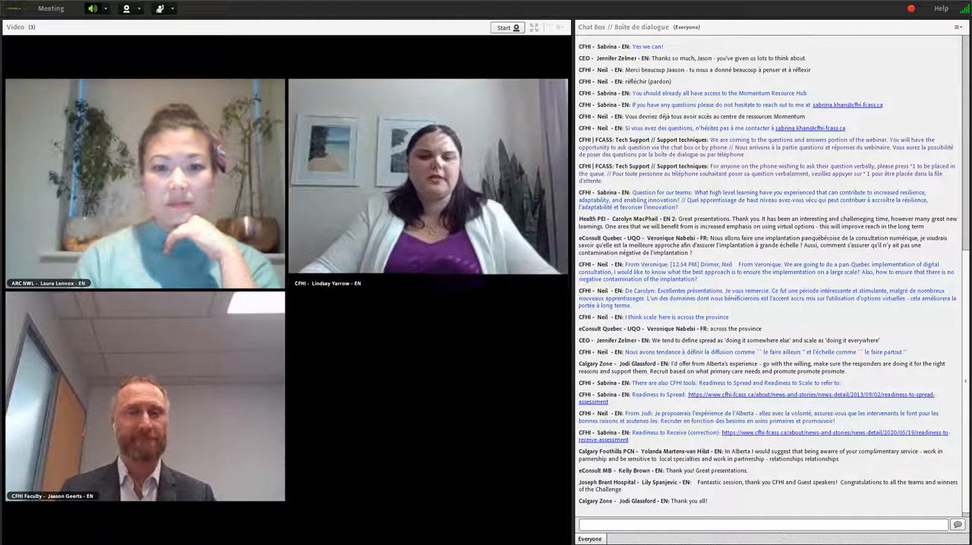